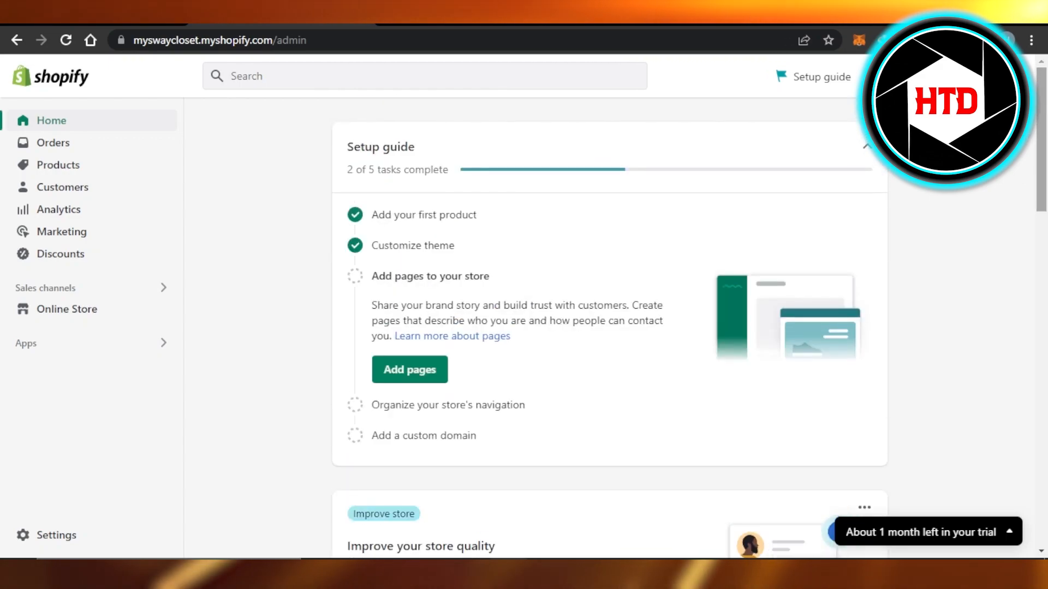
mouse_move(300, 232)
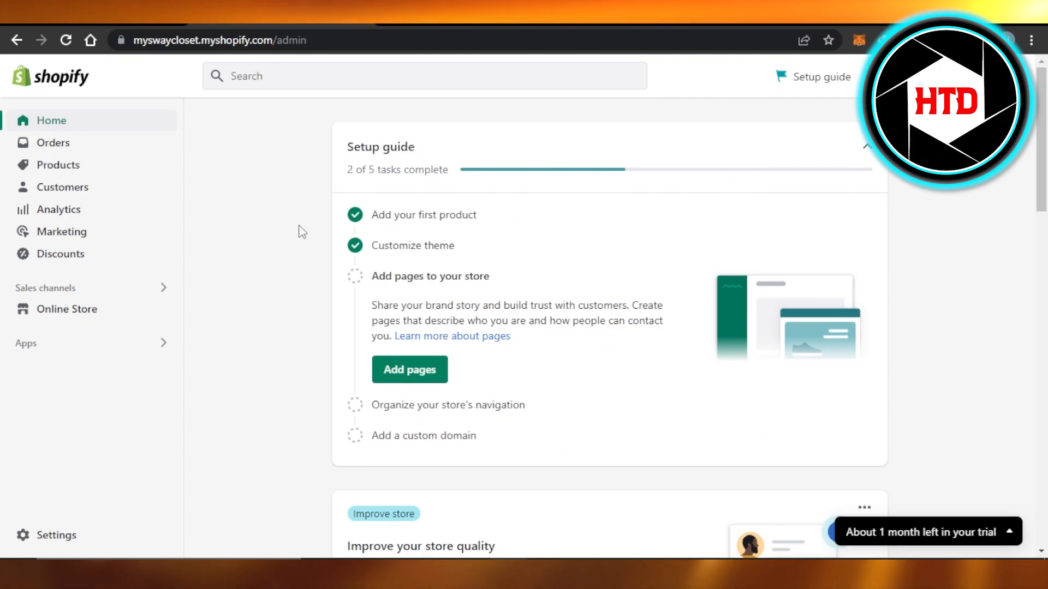
mouse_move(204, 99)
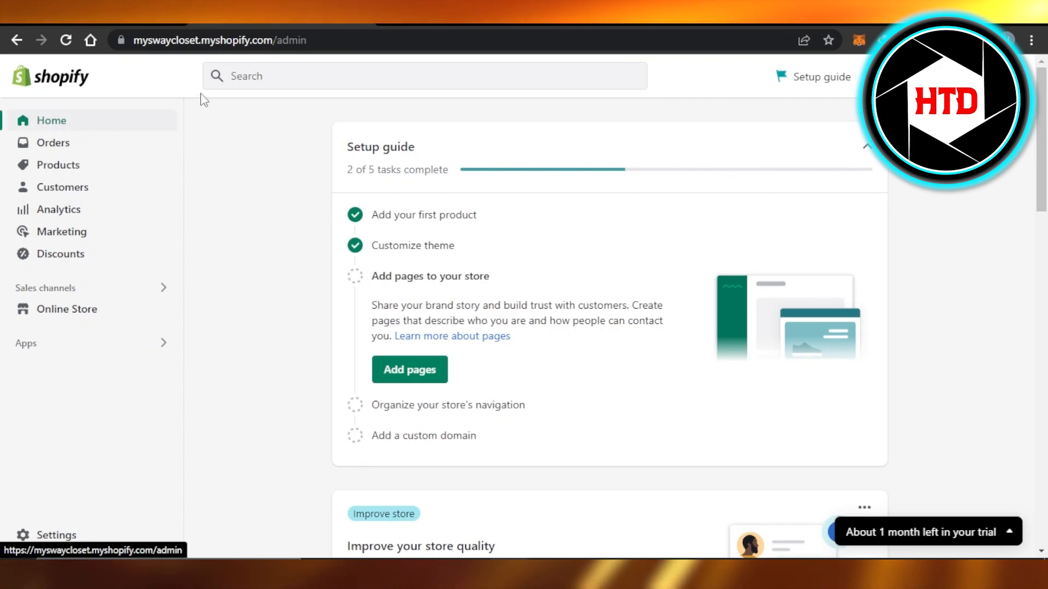
mouse_move(172, 305)
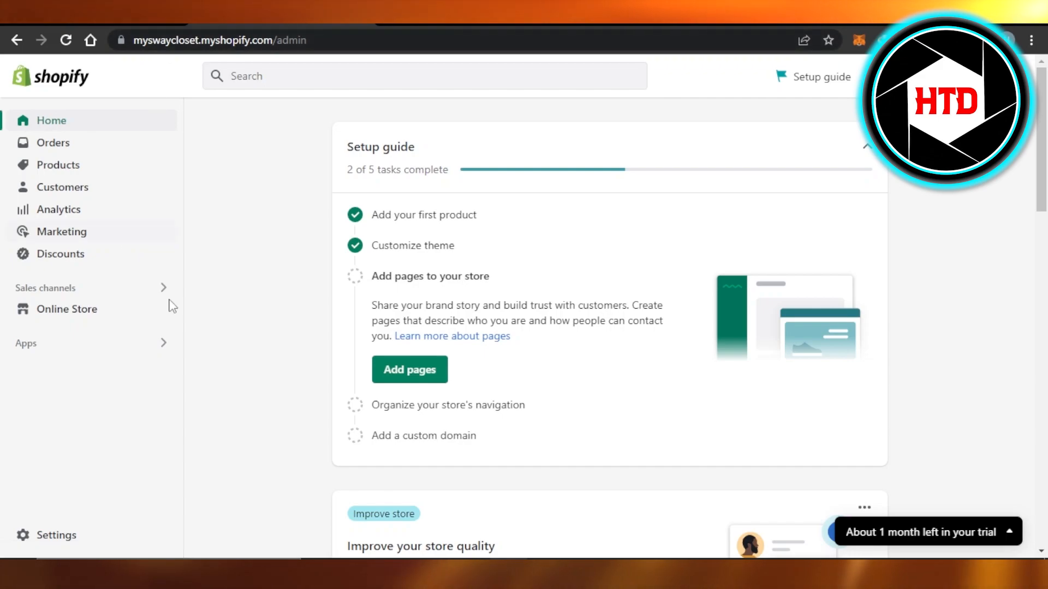
mouse_move(243, 279)
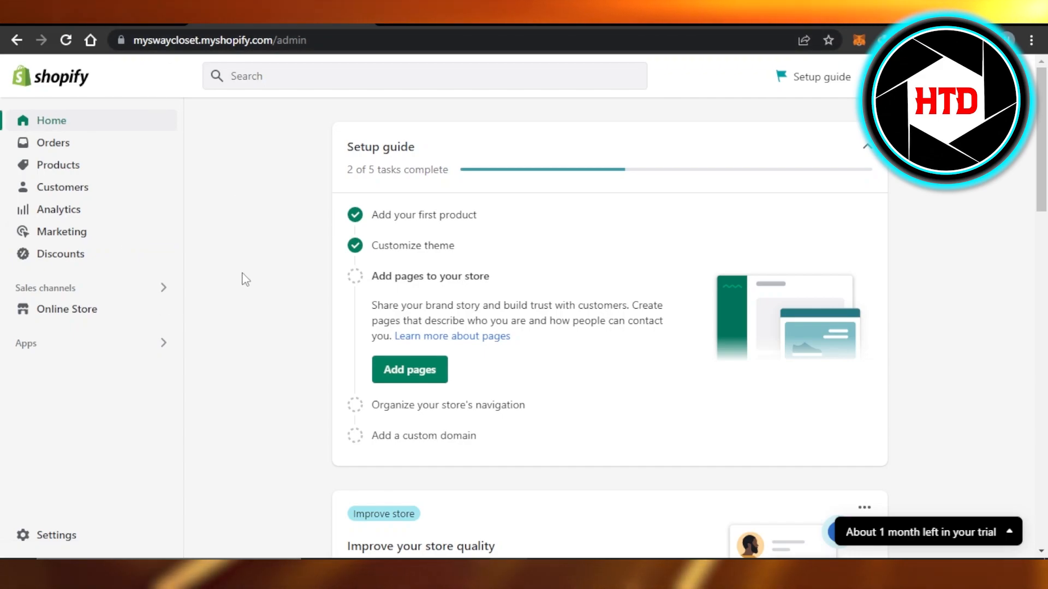
mouse_move(209, 190)
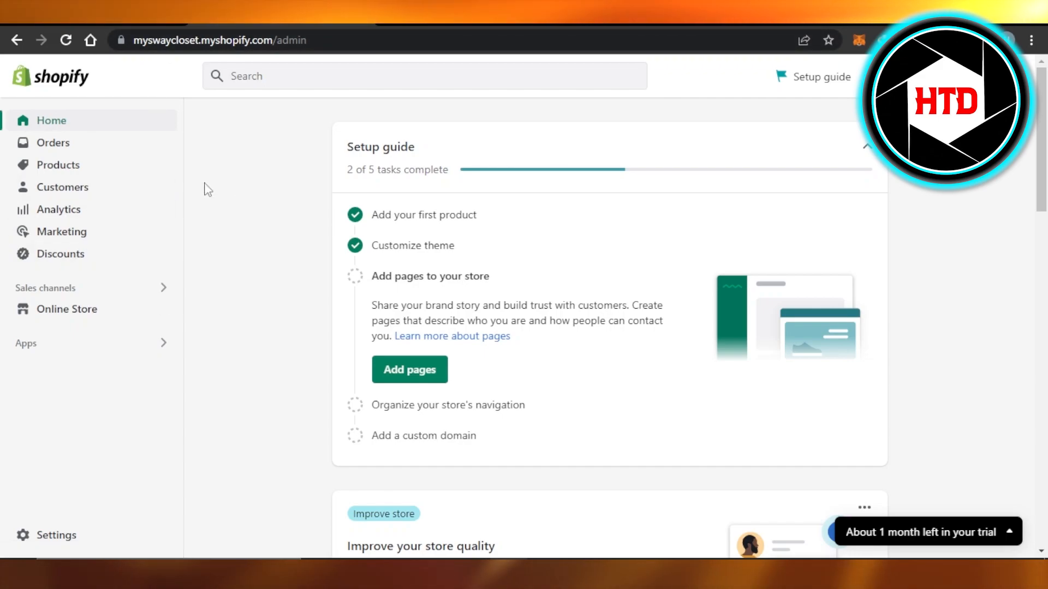
mouse_move(298, 117)
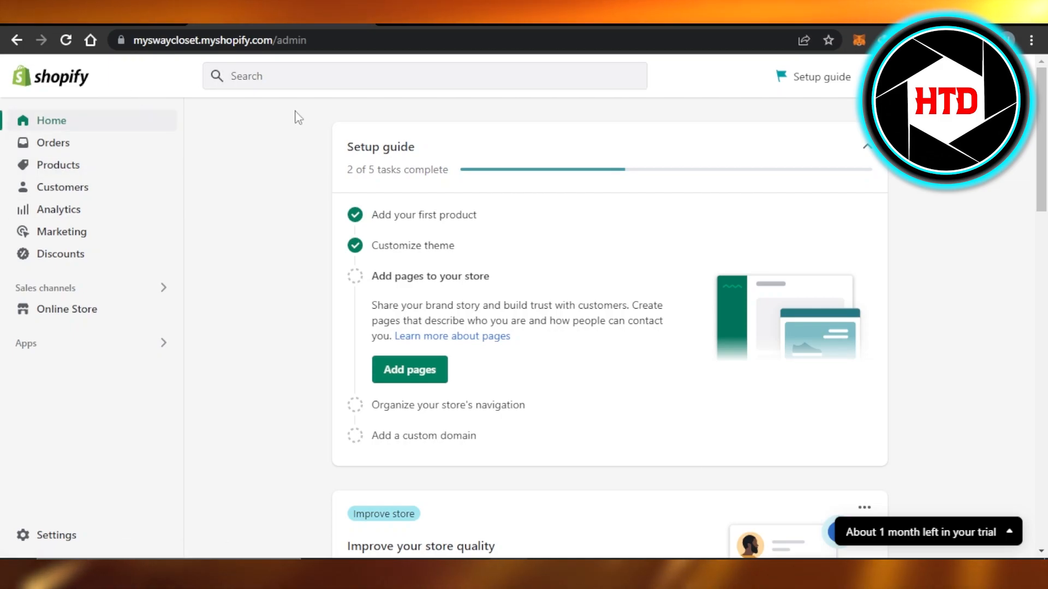
mouse_move(59, 165)
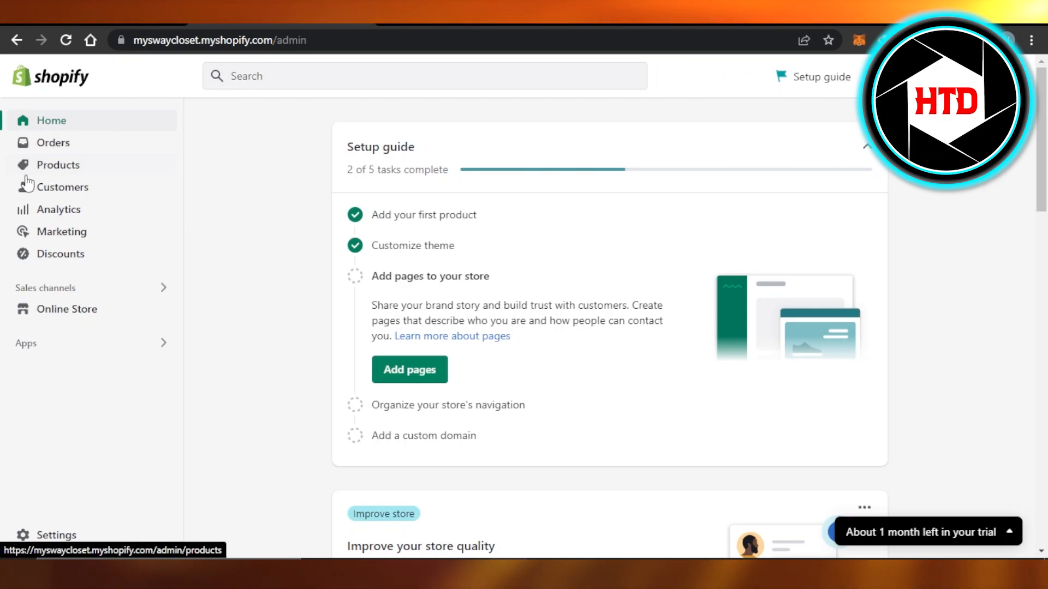
mouse_move(33, 170)
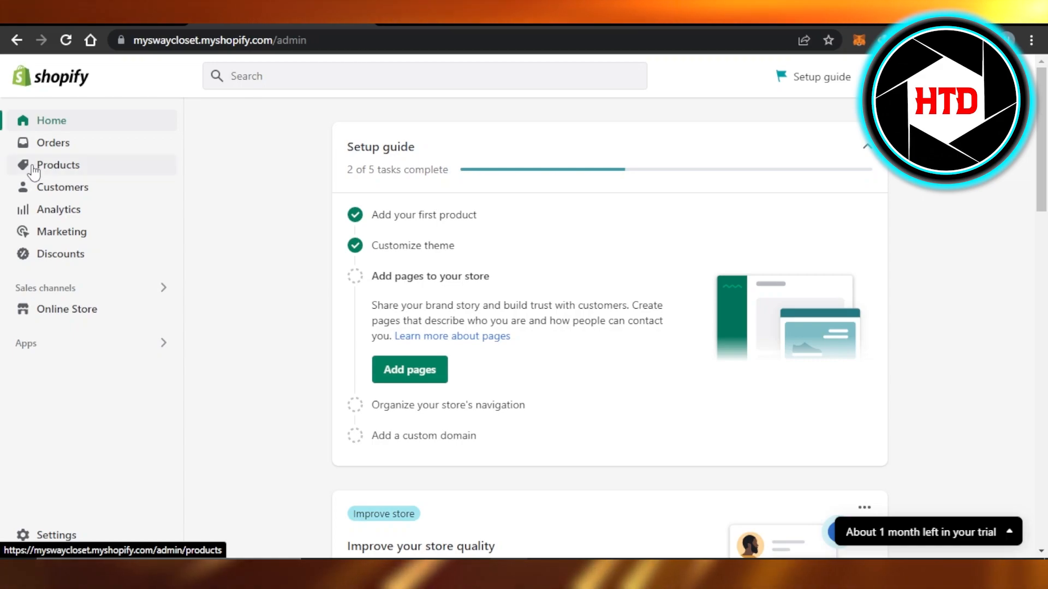
Step: Open the Products page listing red t shirt, t-shirt and Winter Hoodie with stock levels
click(58, 165)
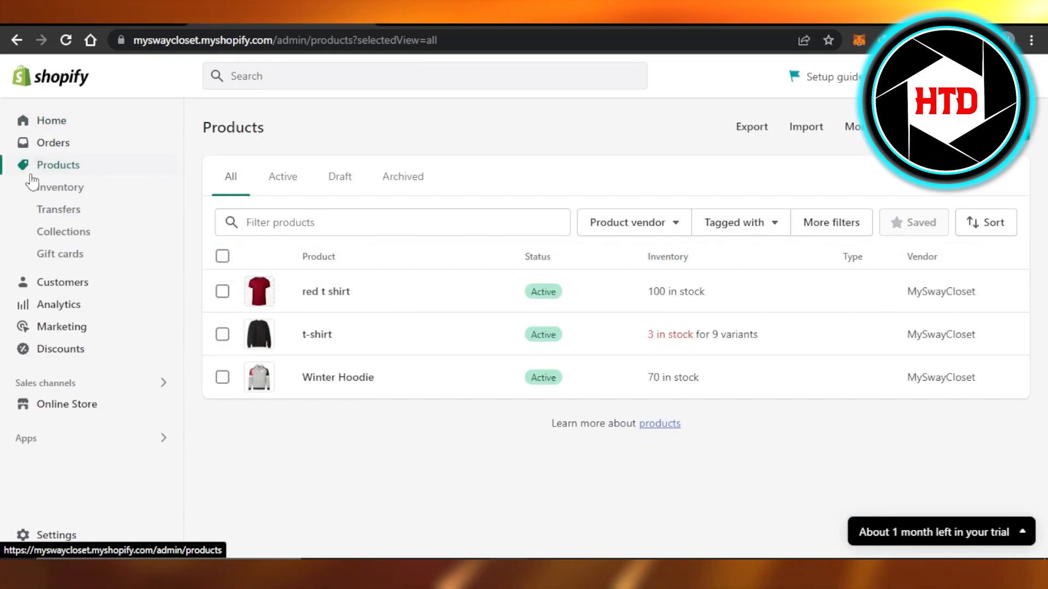
mouse_move(314, 363)
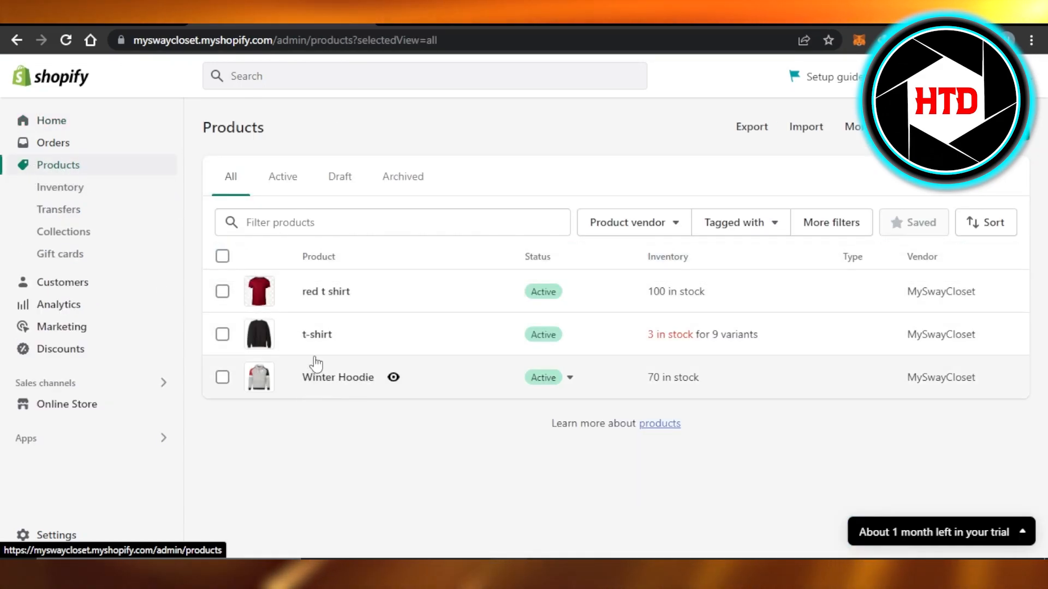
mouse_move(339, 373)
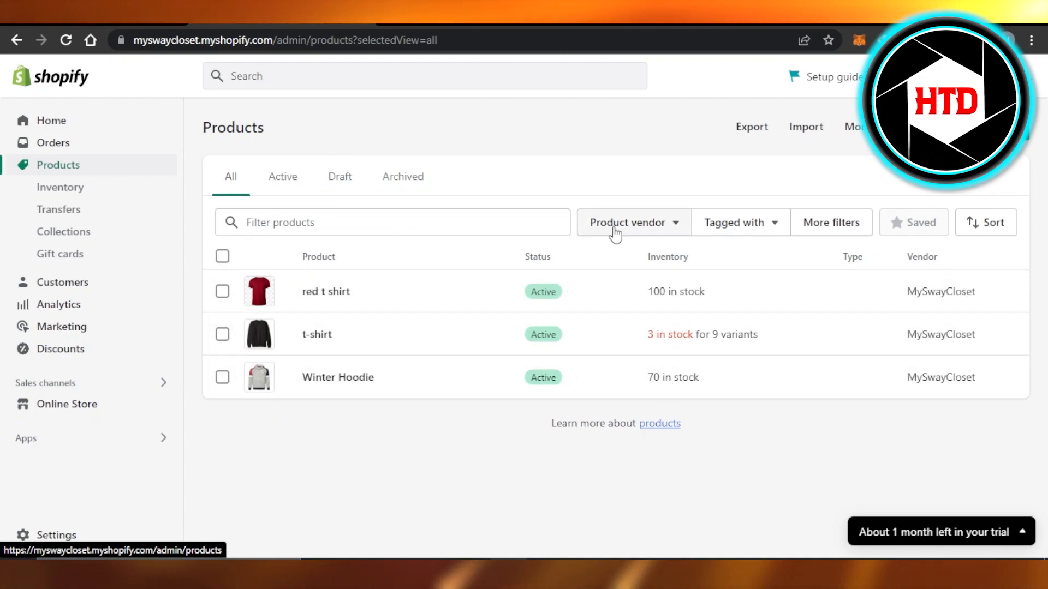
mouse_move(378, 242)
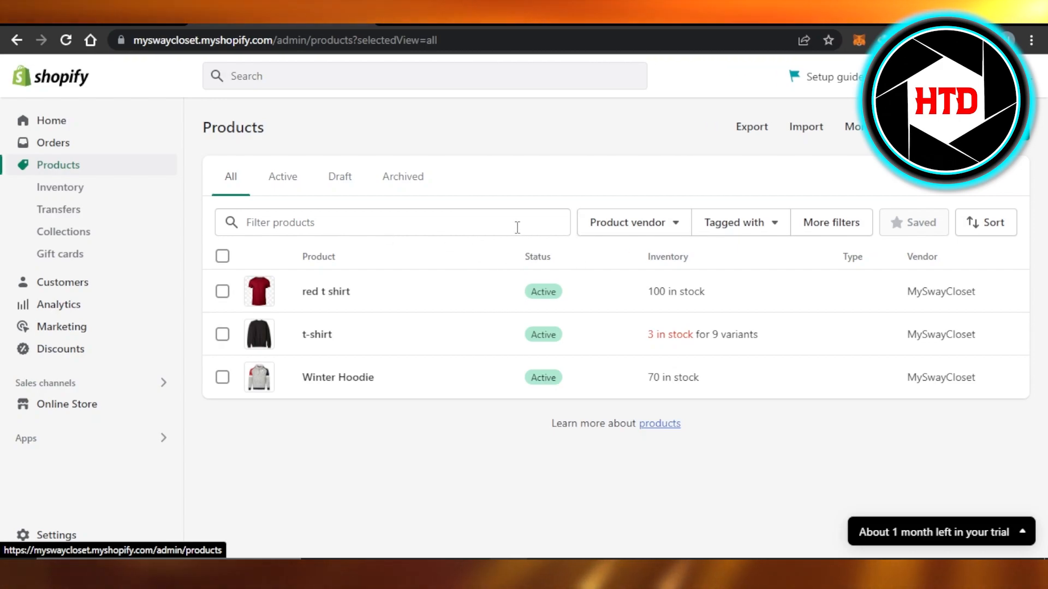
mouse_move(631, 222)
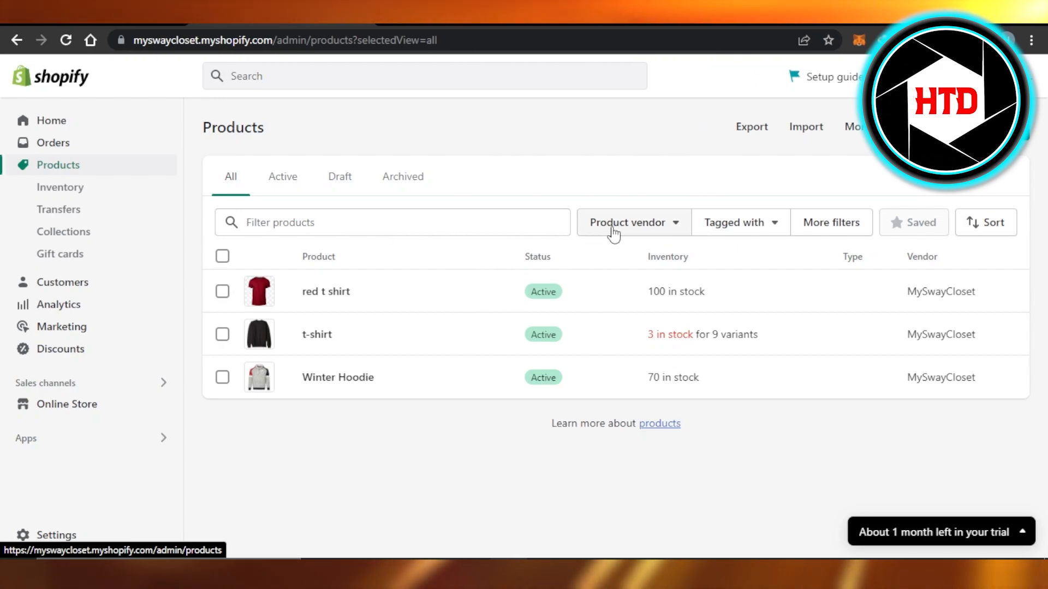
mouse_move(640, 227)
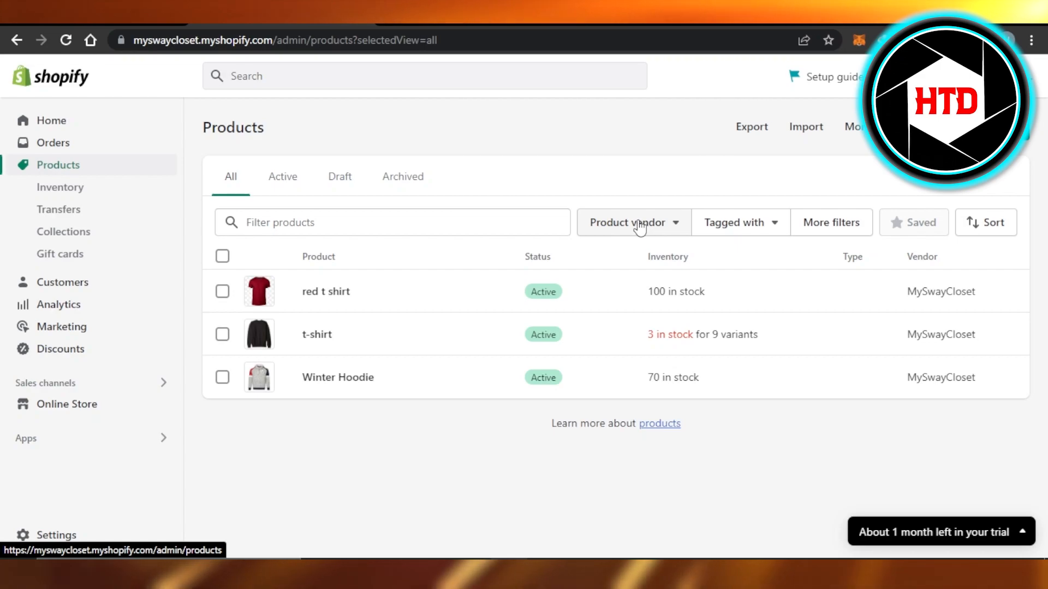
Step: Select MySwayCloset in the Product vendor dropdown
click(632, 223)
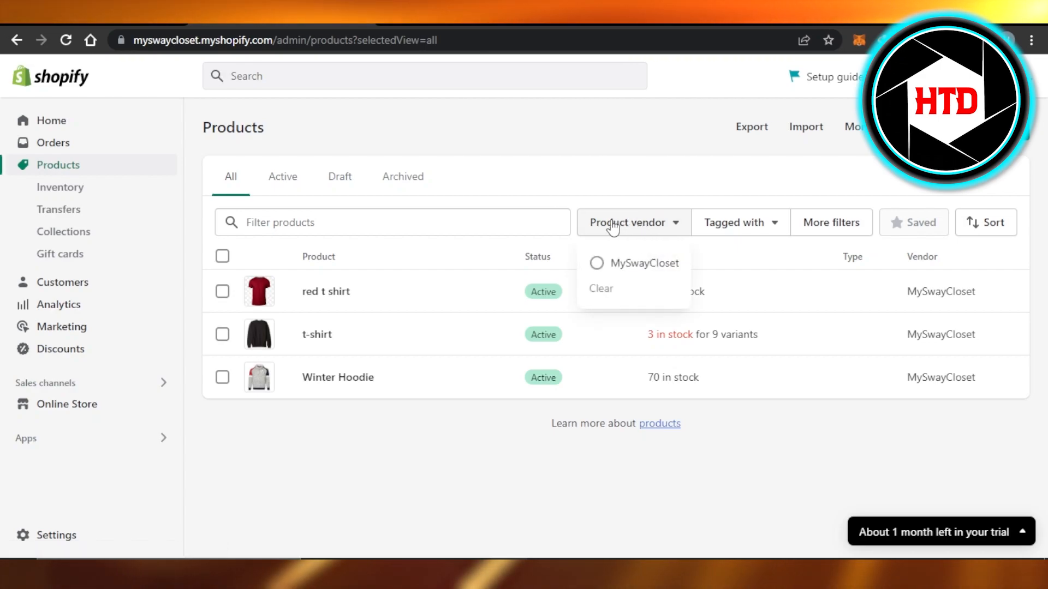
mouse_move(593, 265)
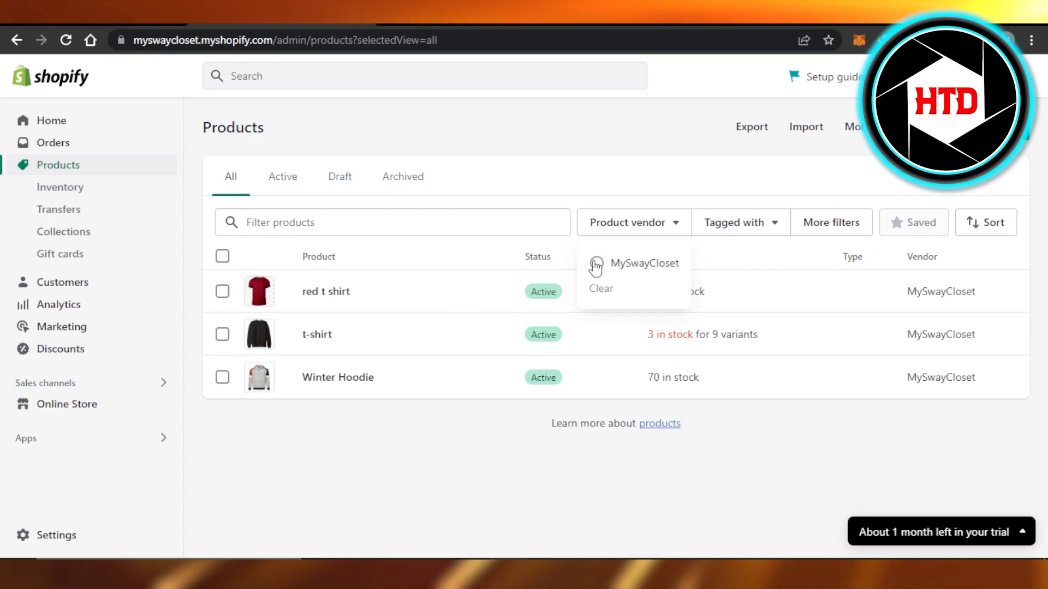
mouse_move(595, 270)
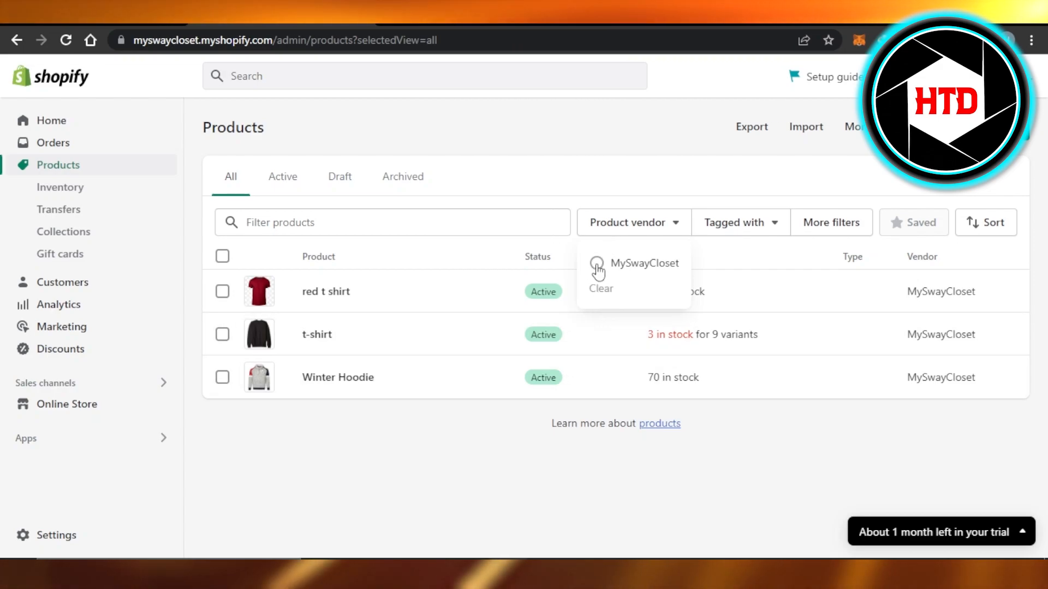
click(595, 263)
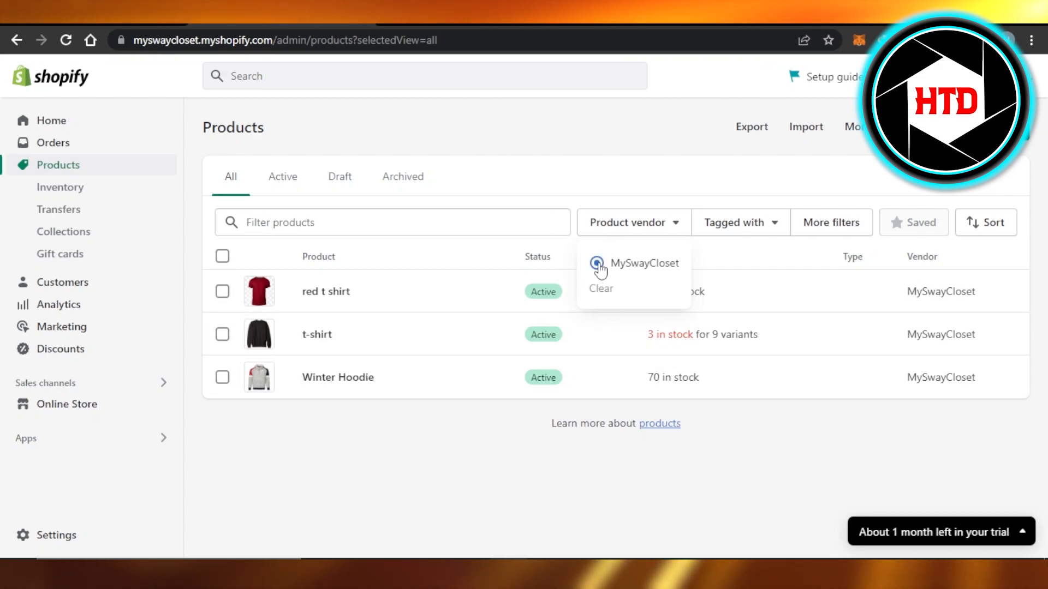
Step: Apply the MySwayCloset vendor filter and check the 'Product vendor is MySwayCloset' tag
click(596, 262)
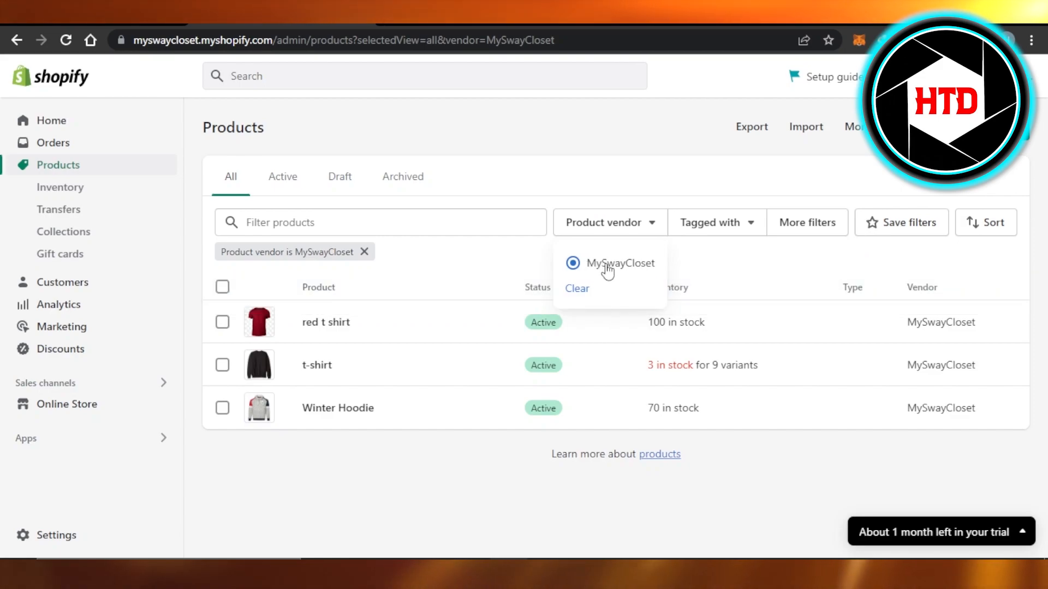
mouse_move(234, 273)
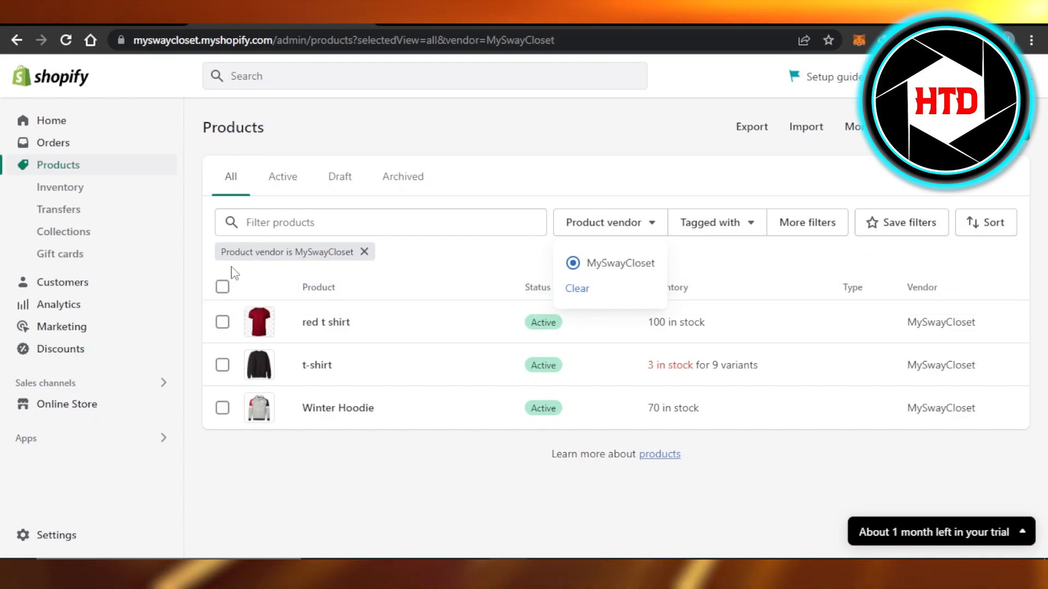
mouse_move(321, 257)
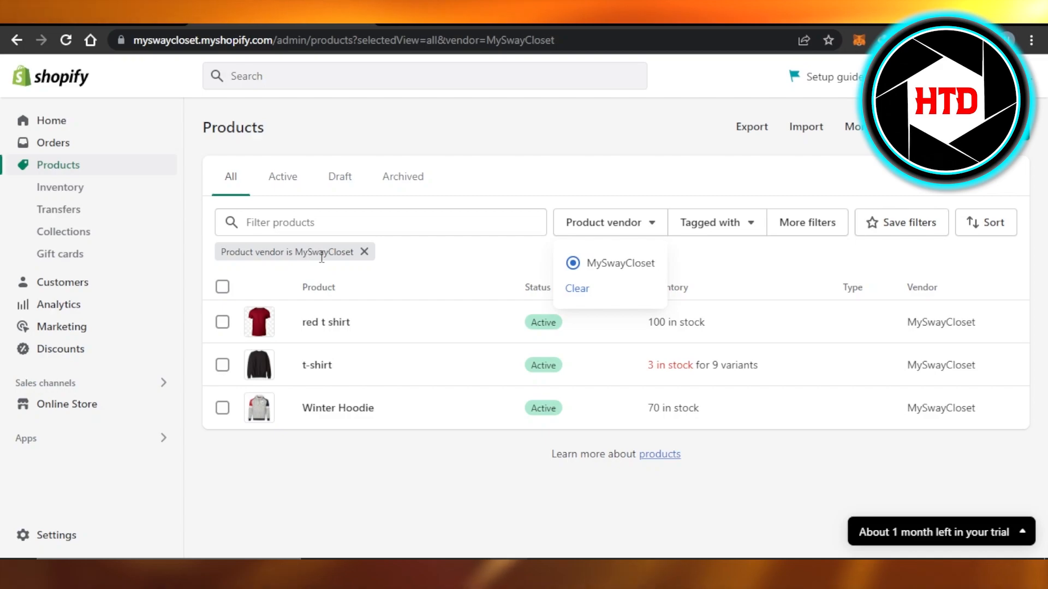
mouse_move(288, 252)
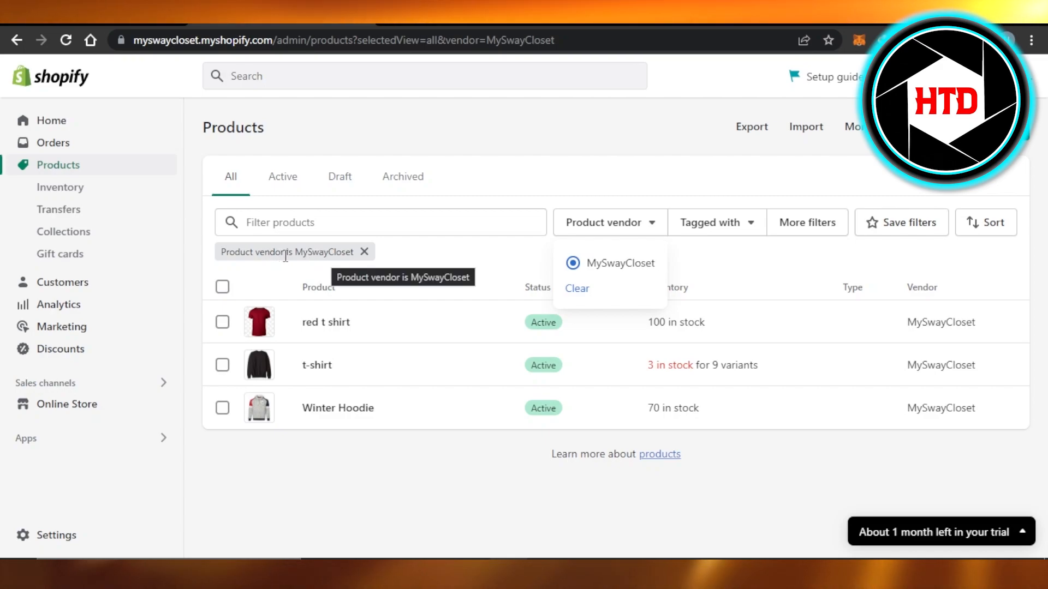
mouse_move(241, 264)
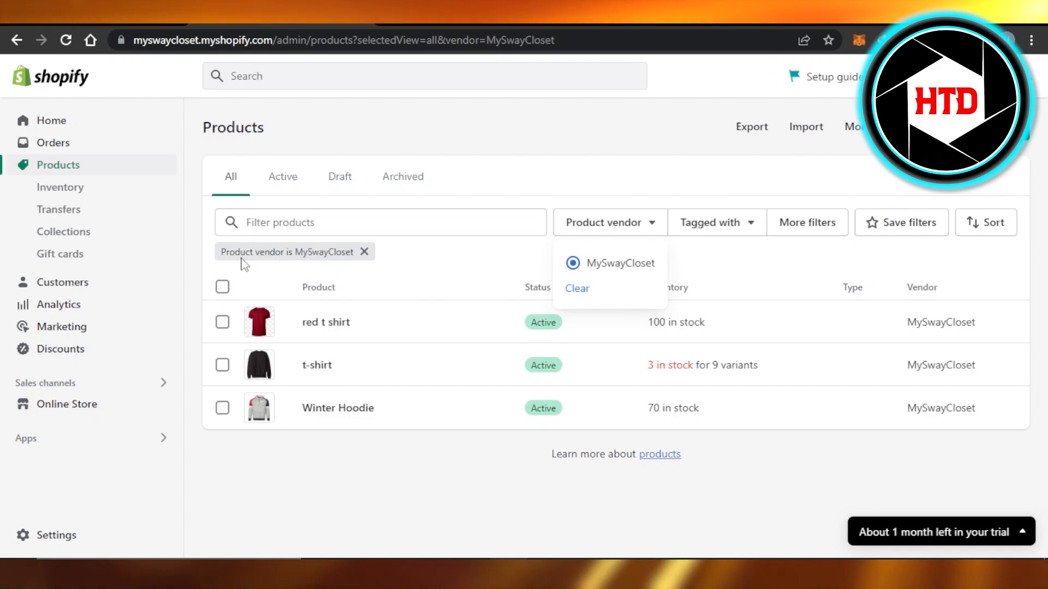
mouse_move(288, 252)
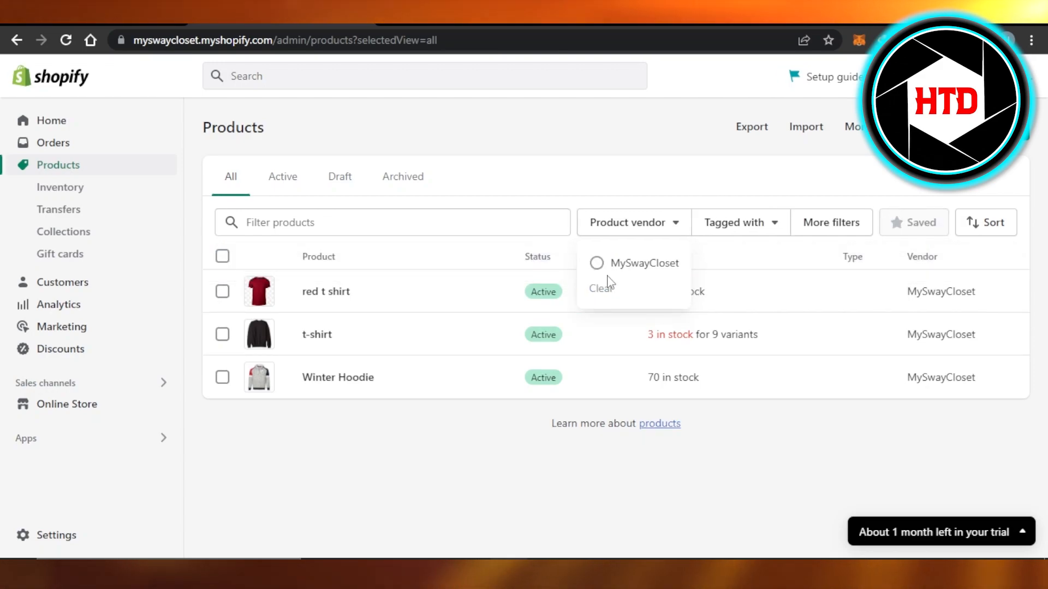
mouse_move(620, 273)
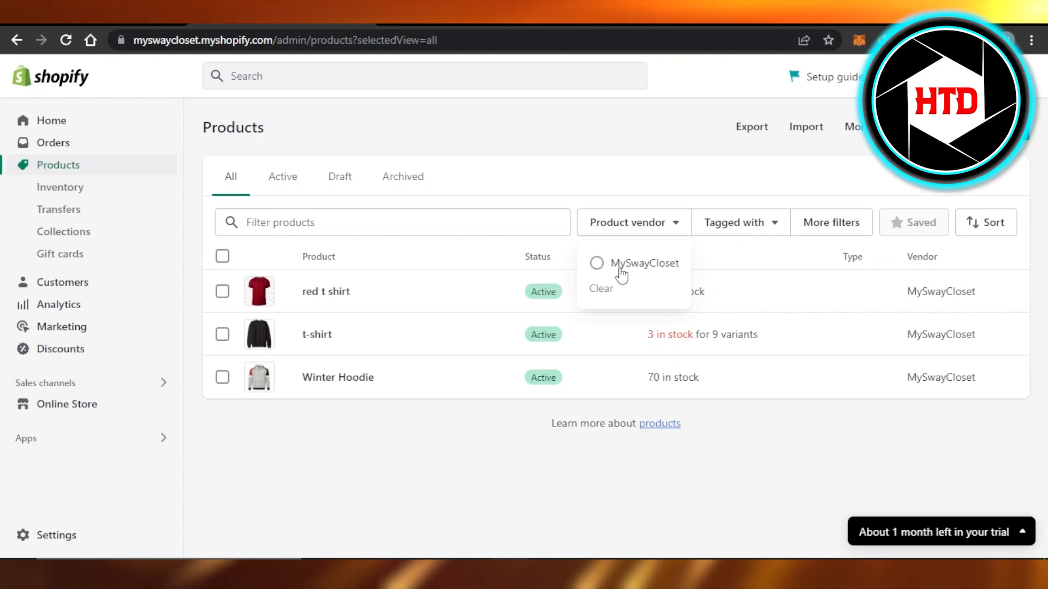
mouse_move(473, 461)
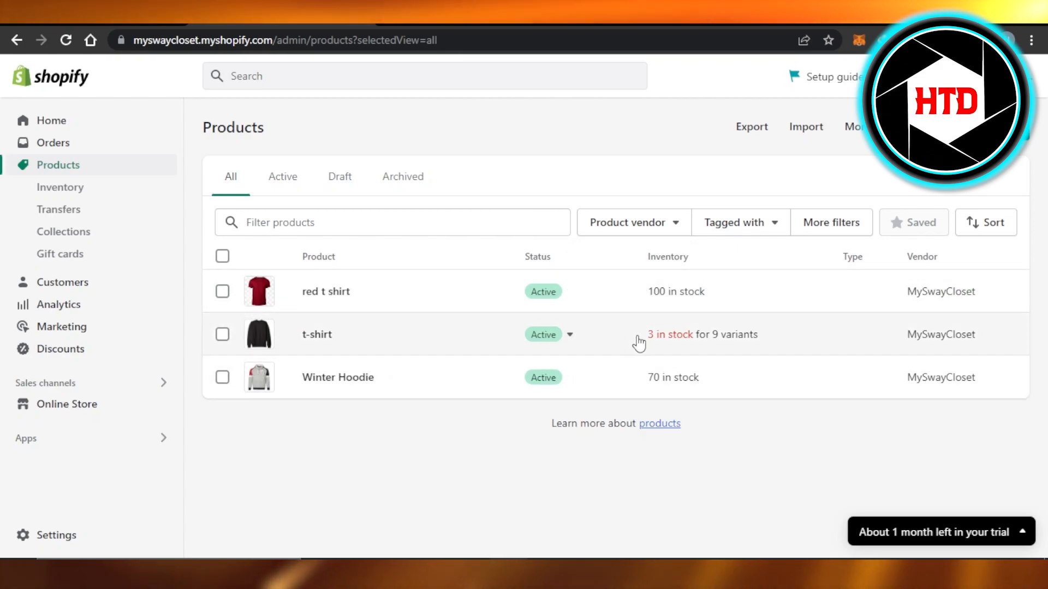
mouse_move(205, 308)
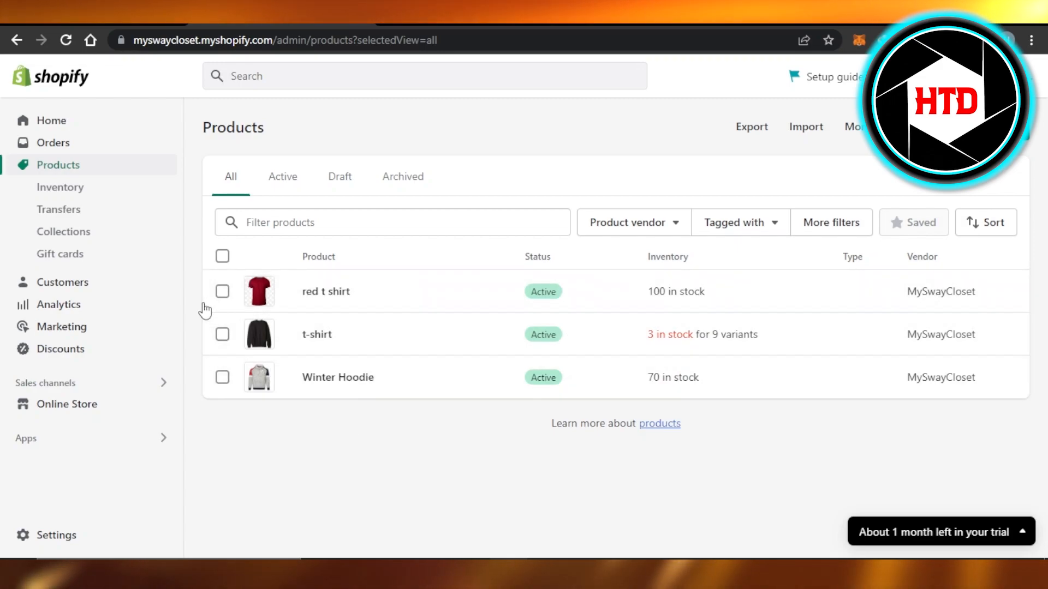
mouse_move(32, 181)
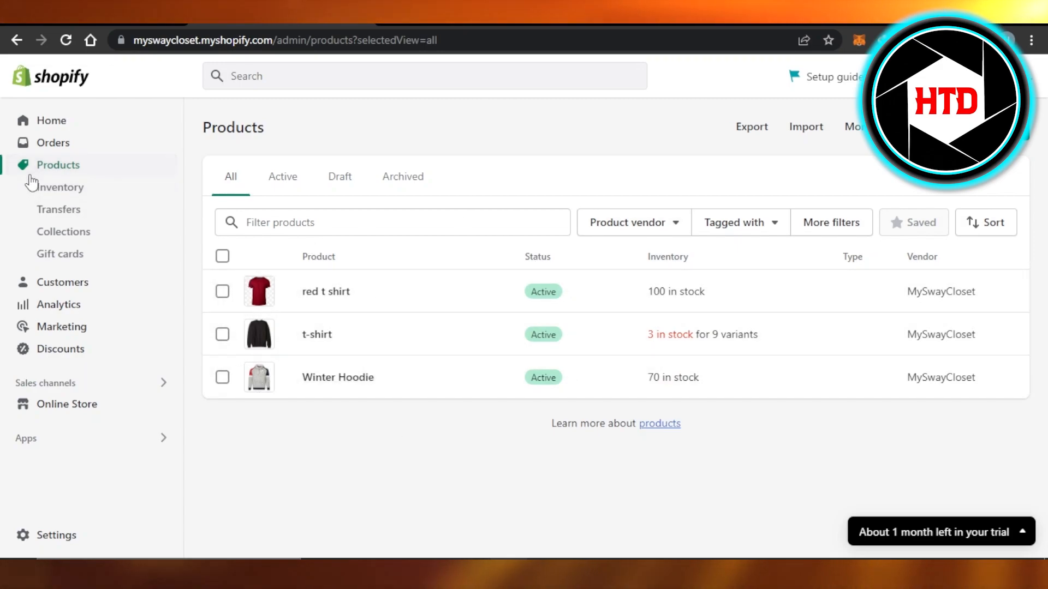
mouse_move(670, 229)
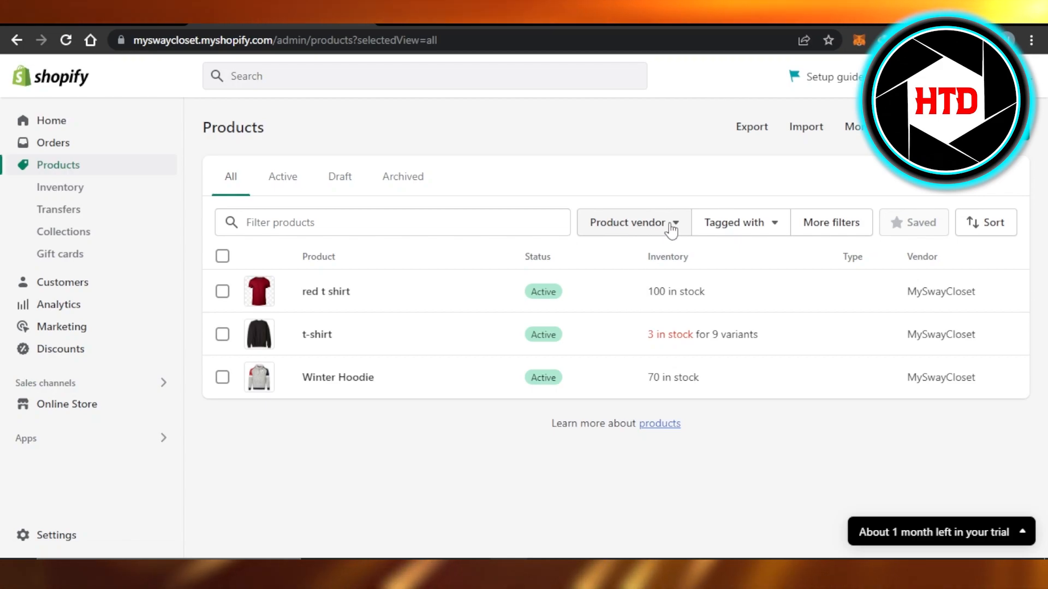
Step: Reopen the Product vendor dropdown to confirm MySwayCloset is unselected
click(630, 223)
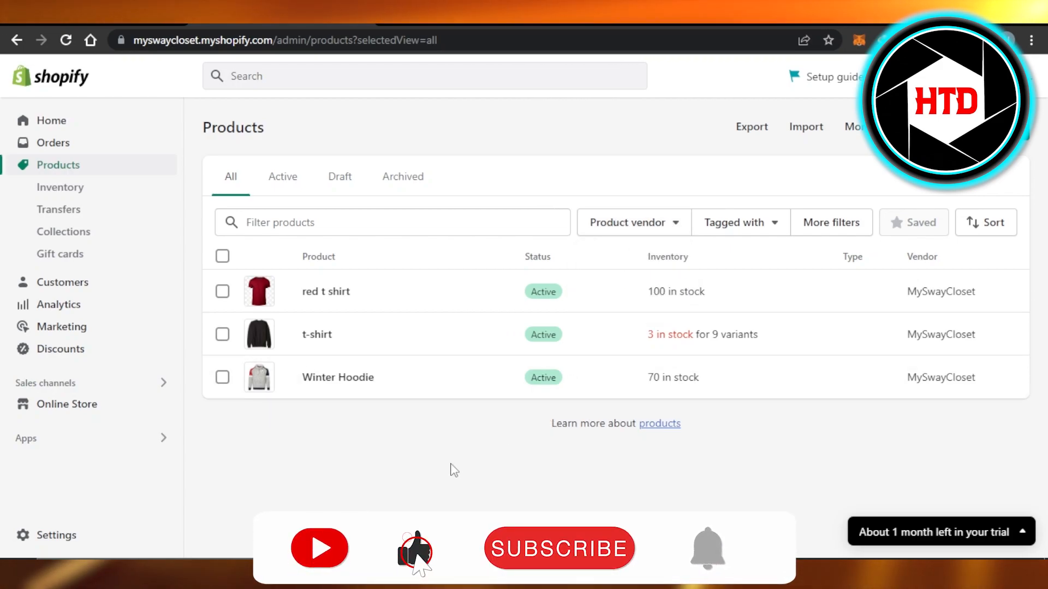
mouse_move(136, 465)
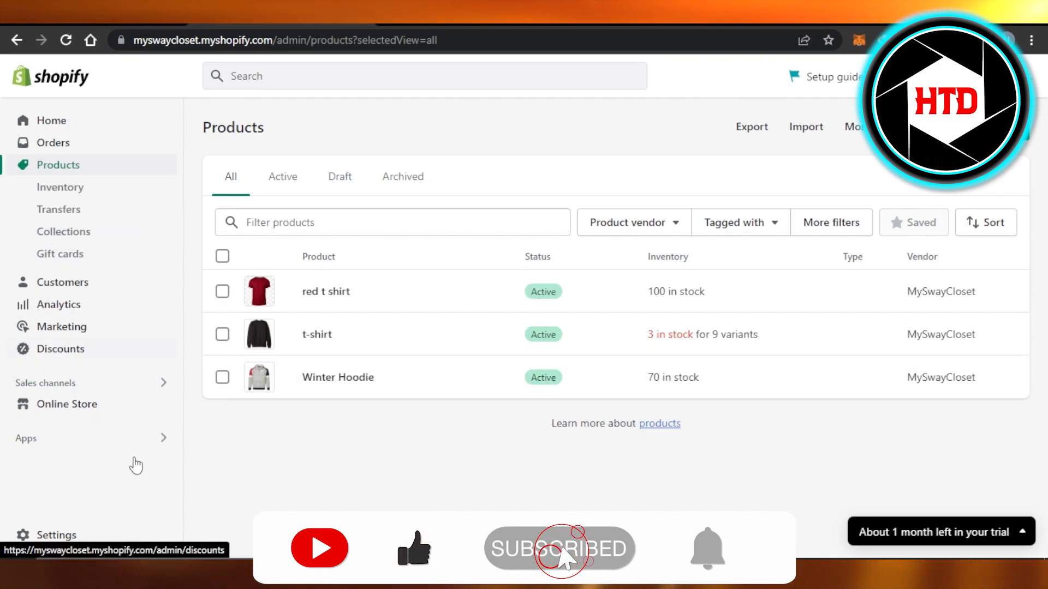
click(631, 223)
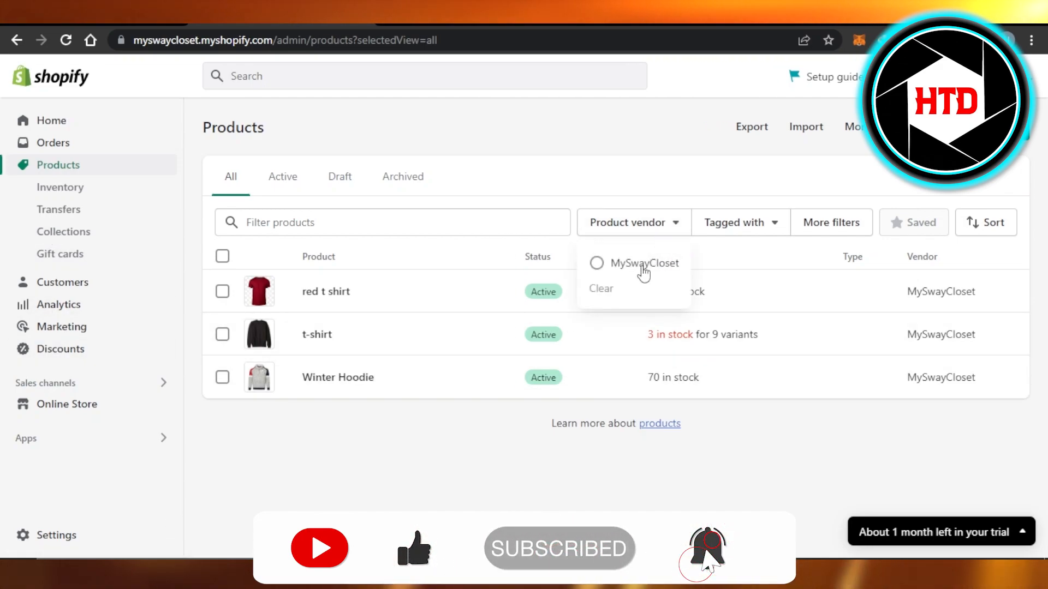
mouse_move(609, 298)
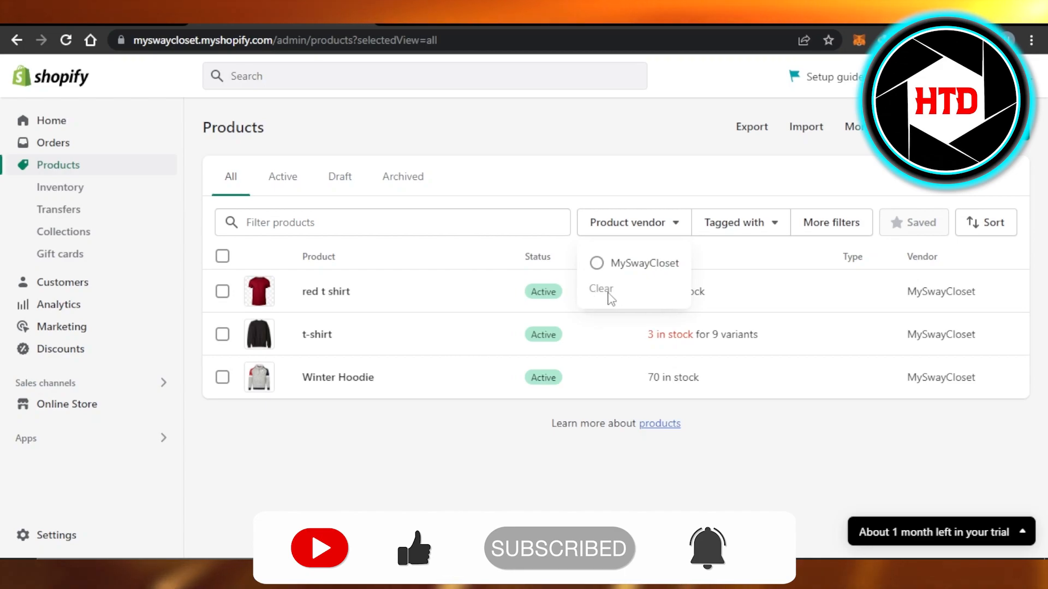